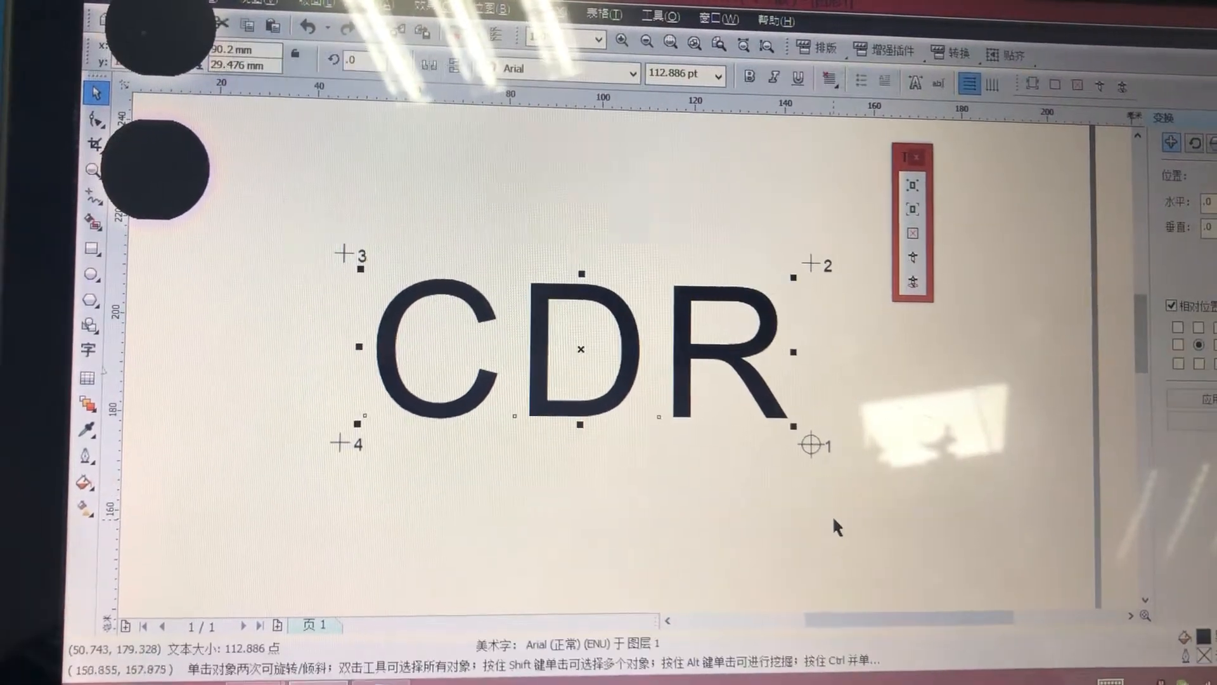
mouse_move(917, 277)
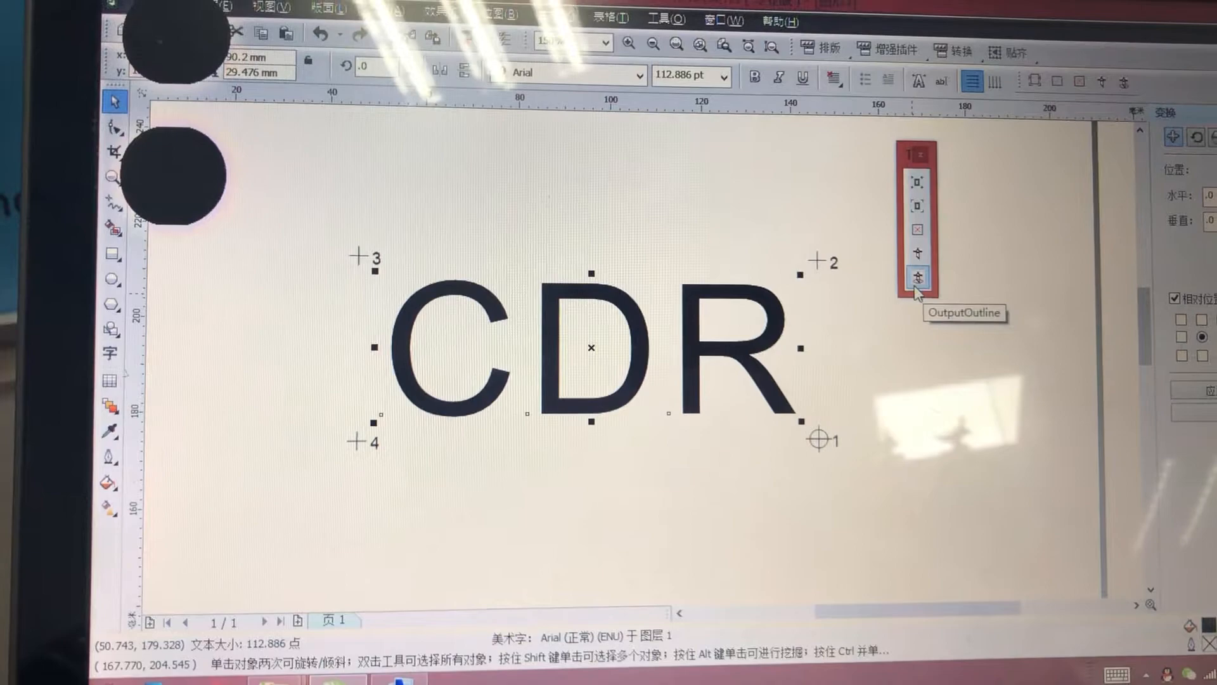
Send the CDR text outline and four registration marks to CutterPro, then check the chosen serial port
click(919, 278)
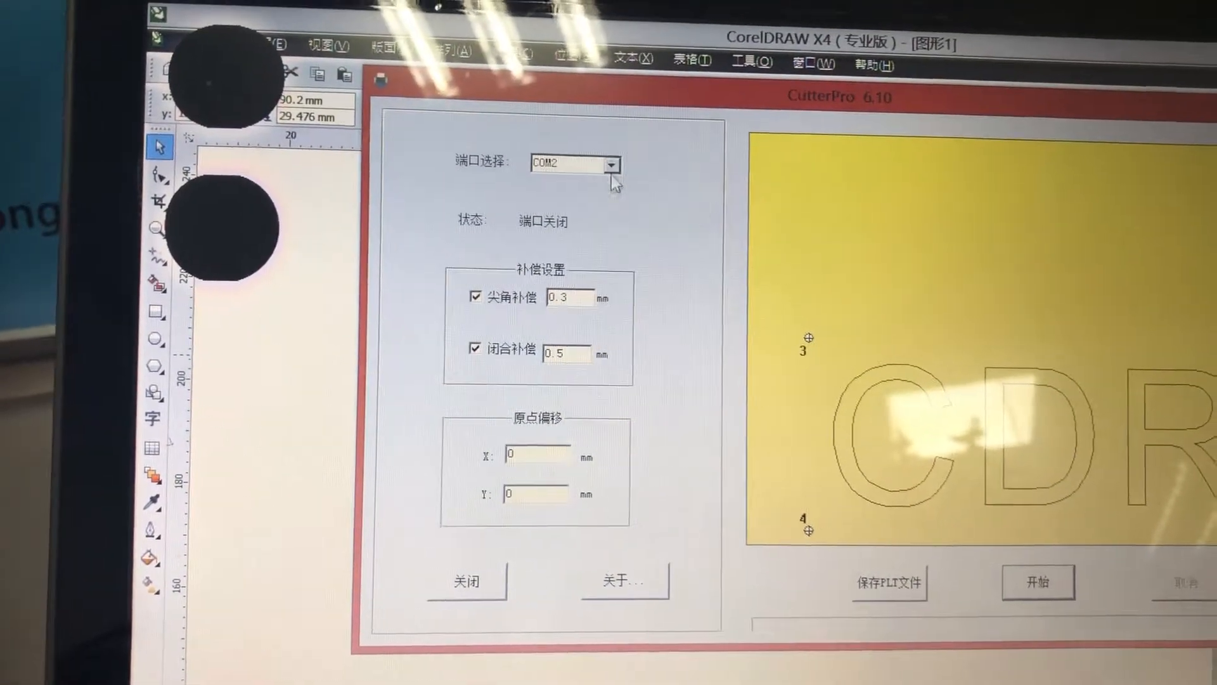
click(567, 163)
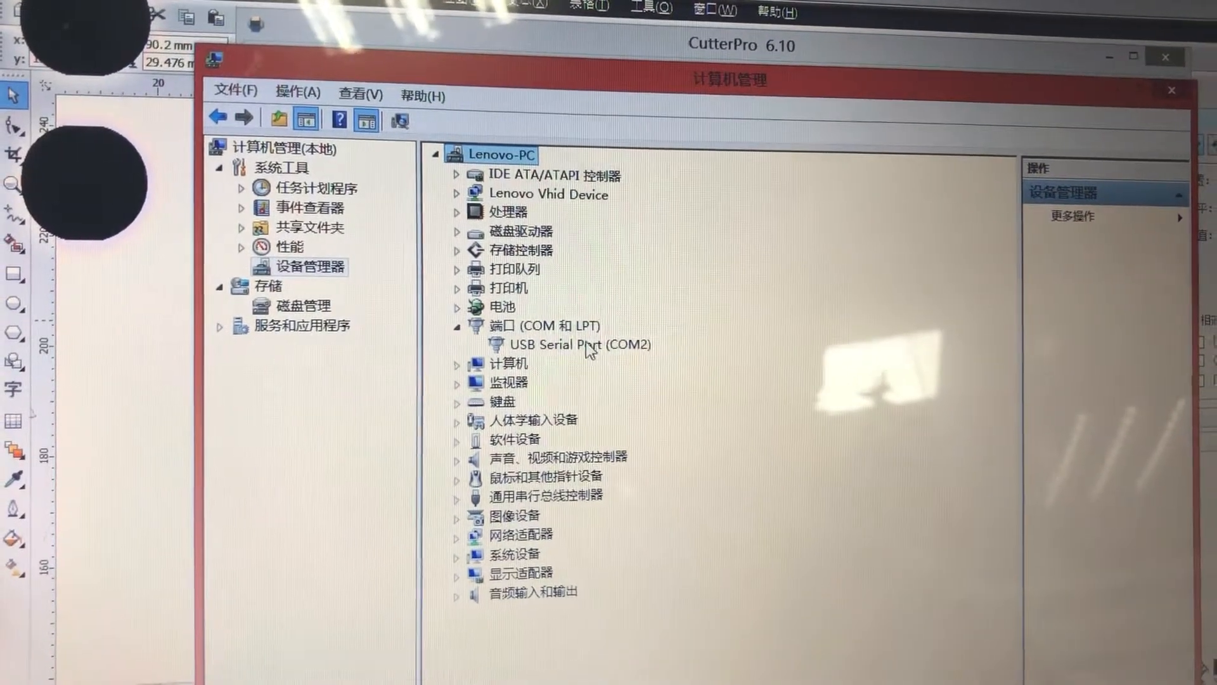
Inspect the USB Serial Port entry under Ports to confirm it is COM2
click(570, 344)
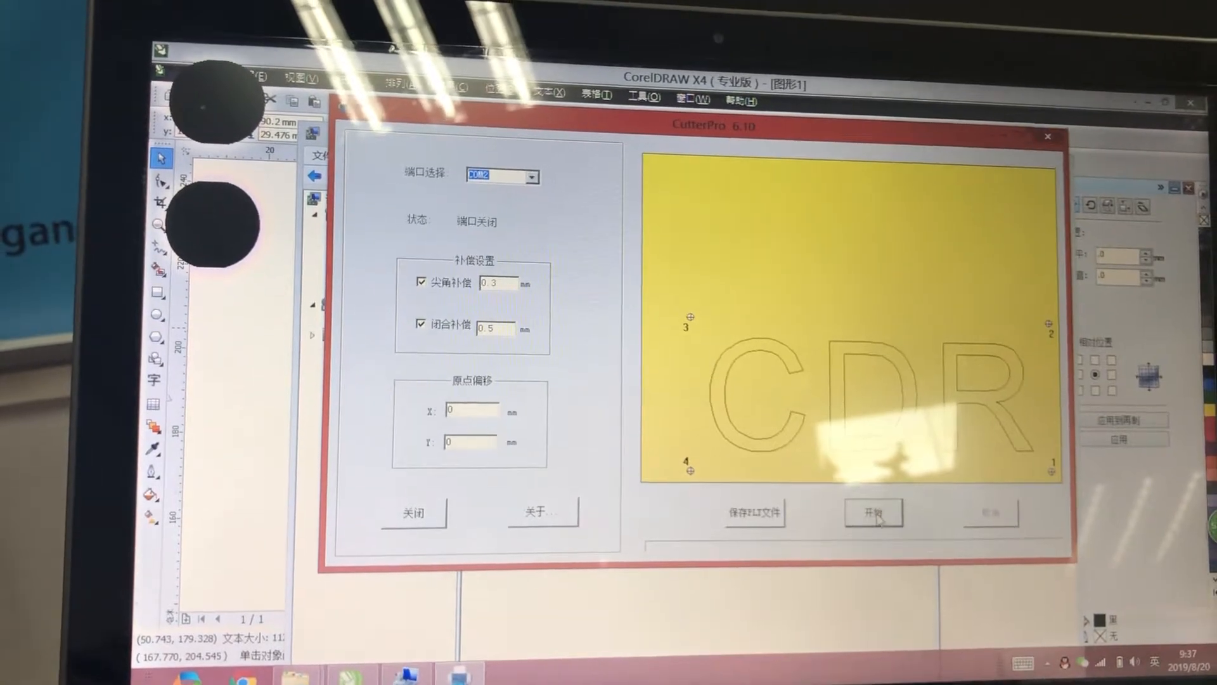
Start the cut job on COM2 to begin aligning on mark POS 1 at X=10.00, Y=10.00
click(873, 512)
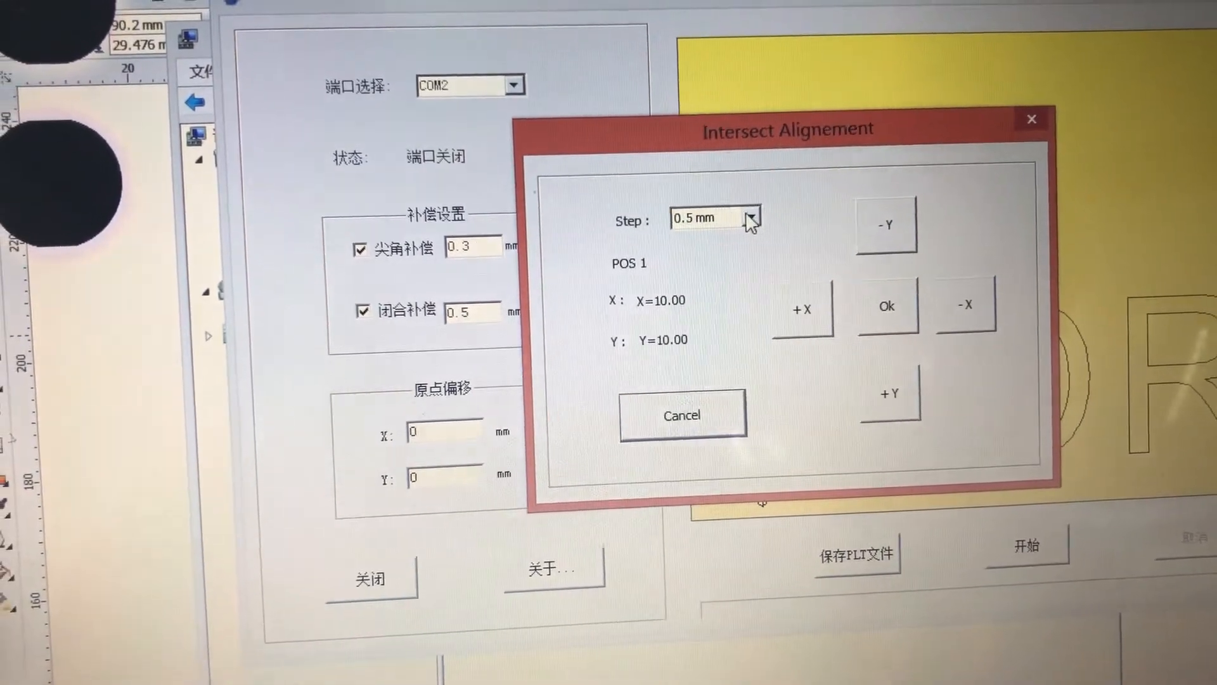
Nudge mark 1 by -0.5 mm in X to 9.50 and view the 0.1/0.5 mm step options
click(749, 217)
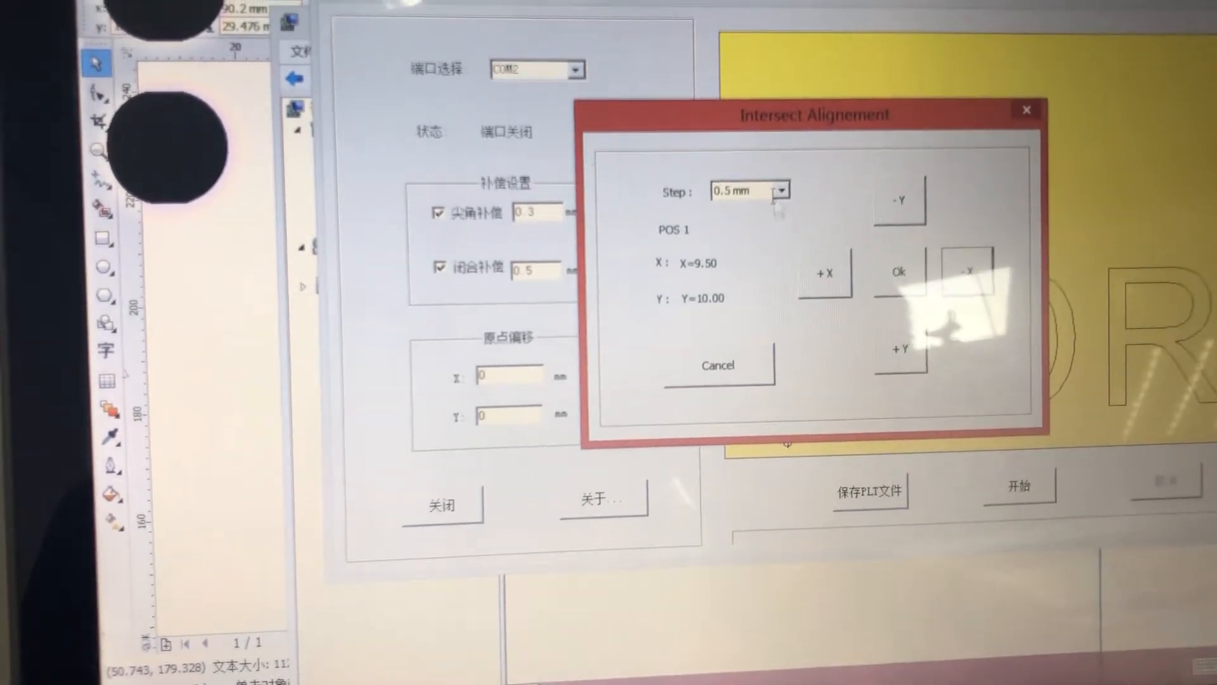
click(787, 191)
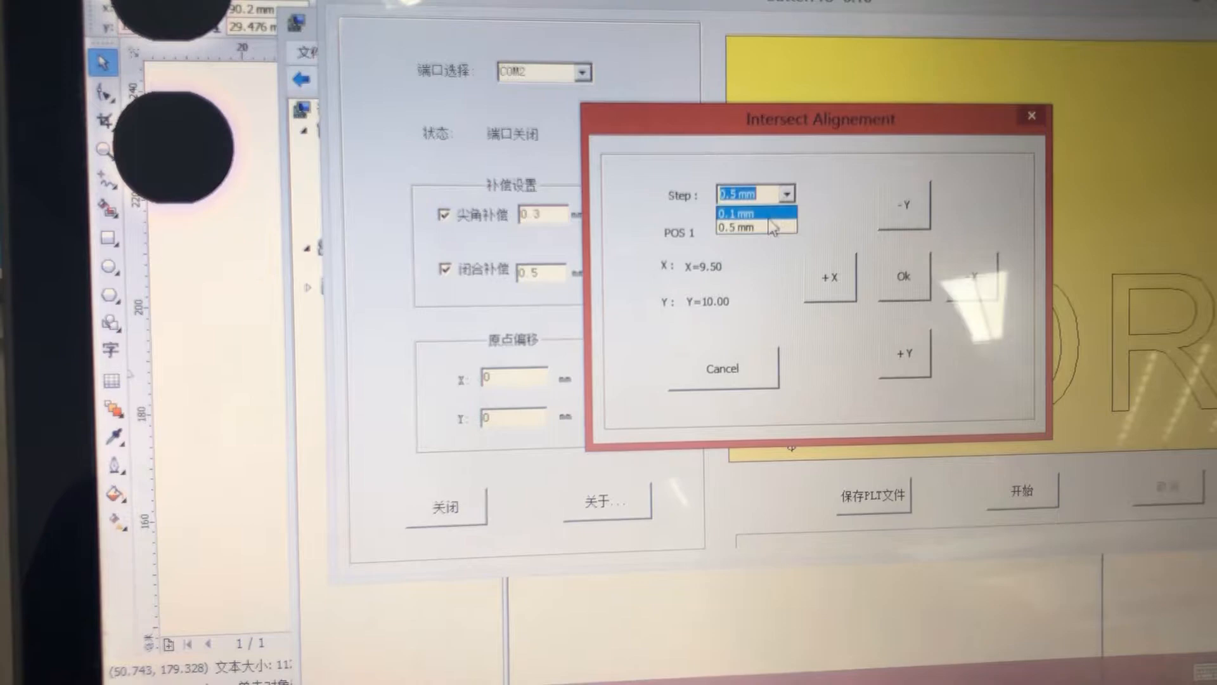
Switch to a 0.1 mm step and nudge mark 1 in +X toward X=9.70
click(736, 213)
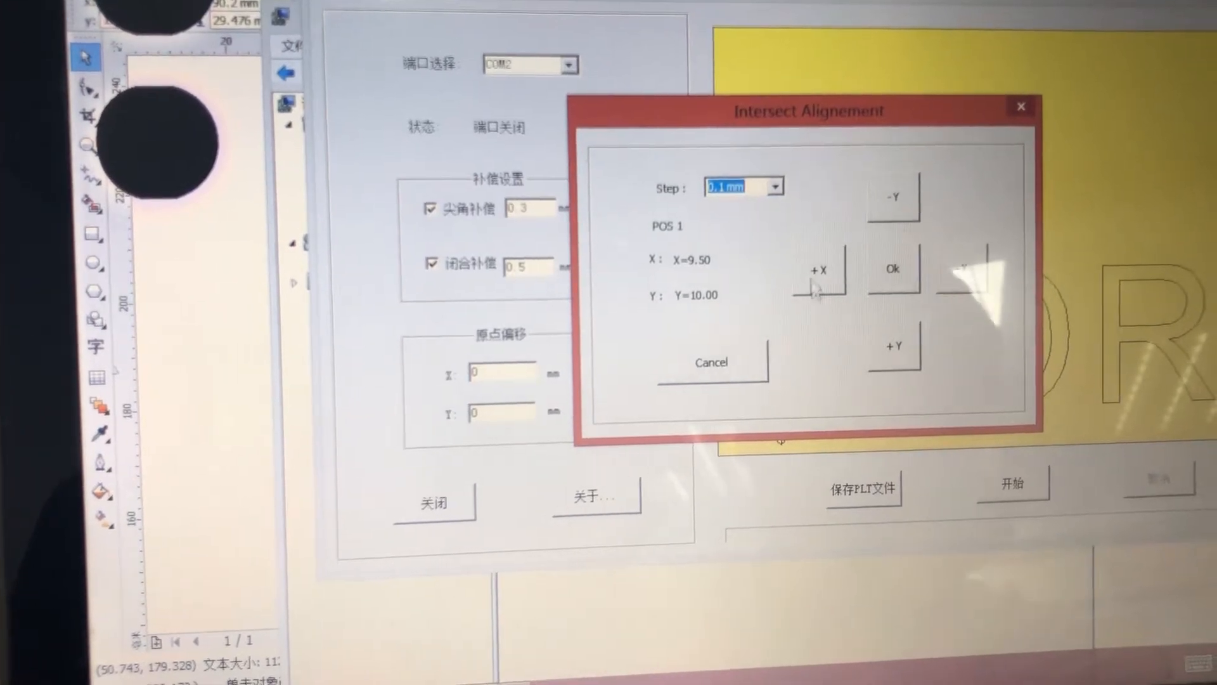
click(817, 276)
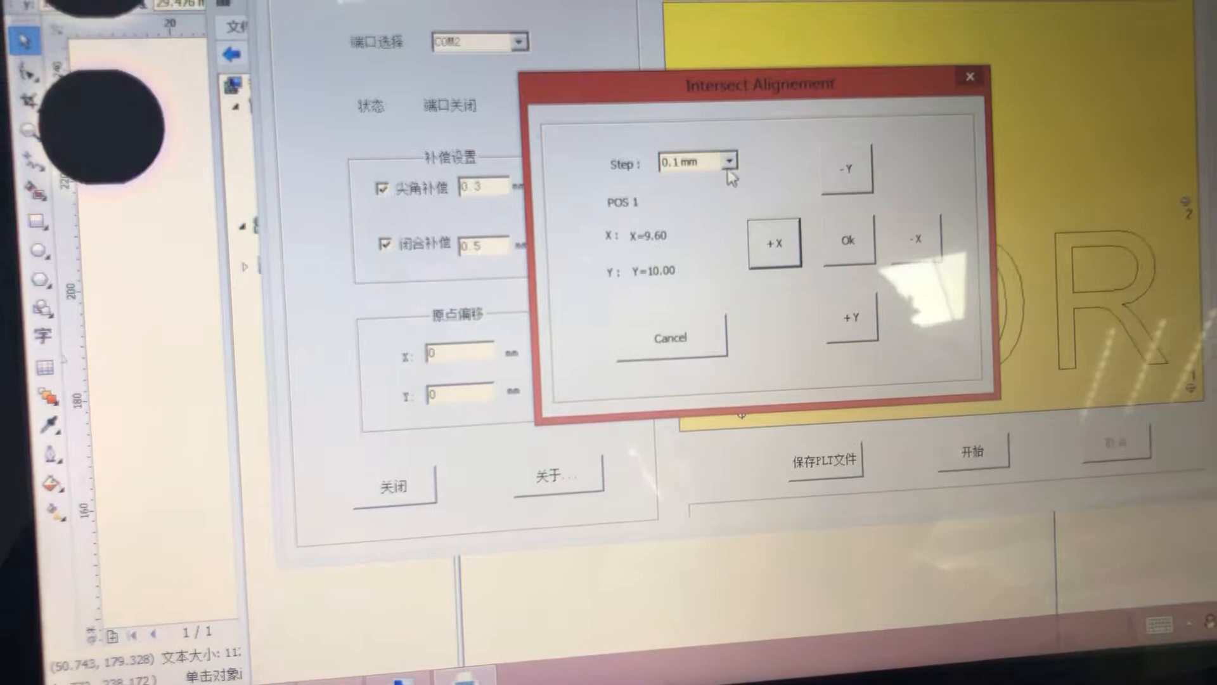
click(727, 162)
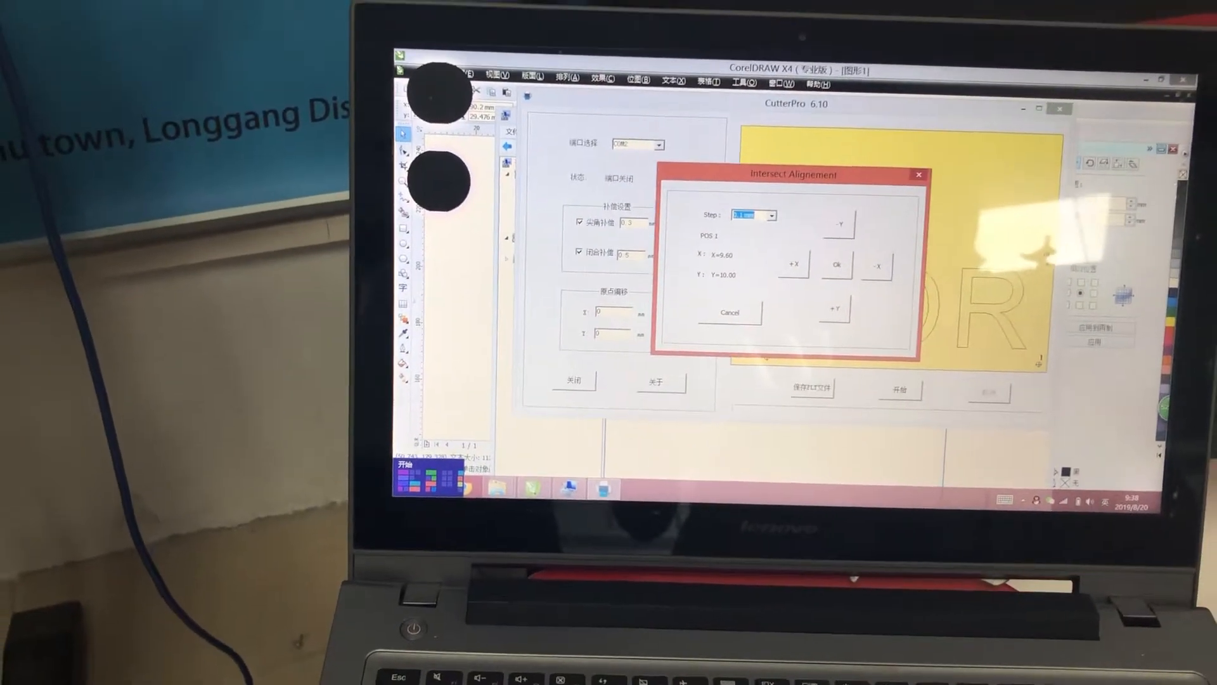
click(792, 267)
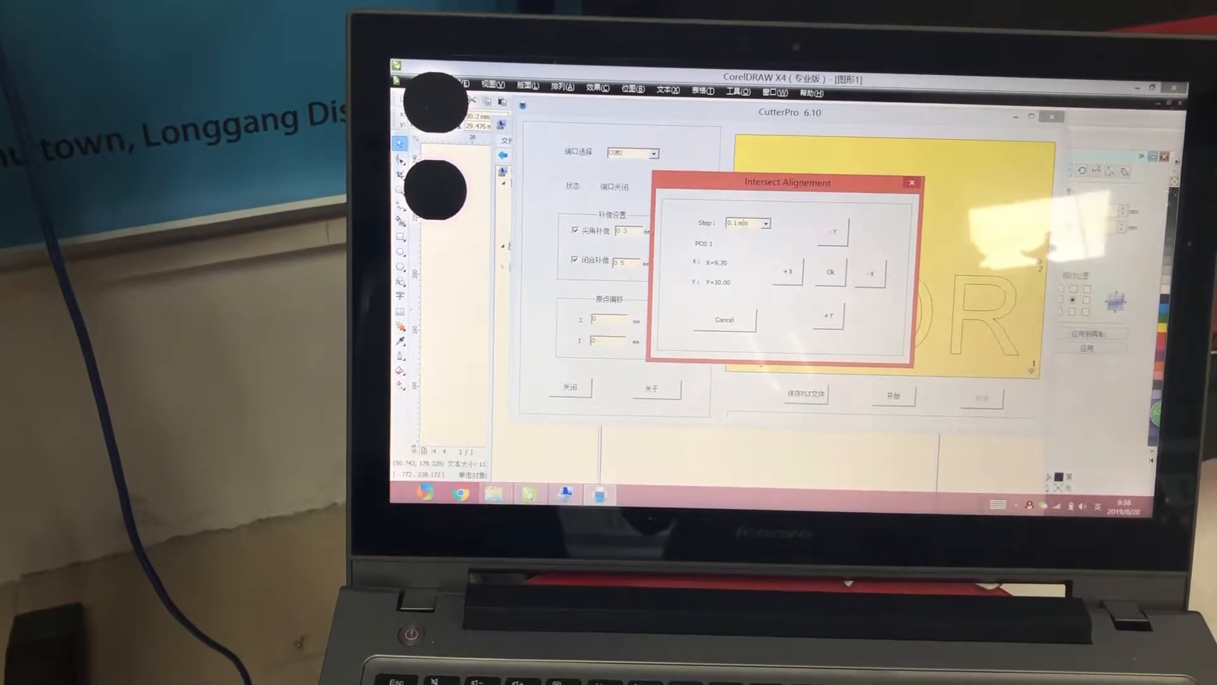